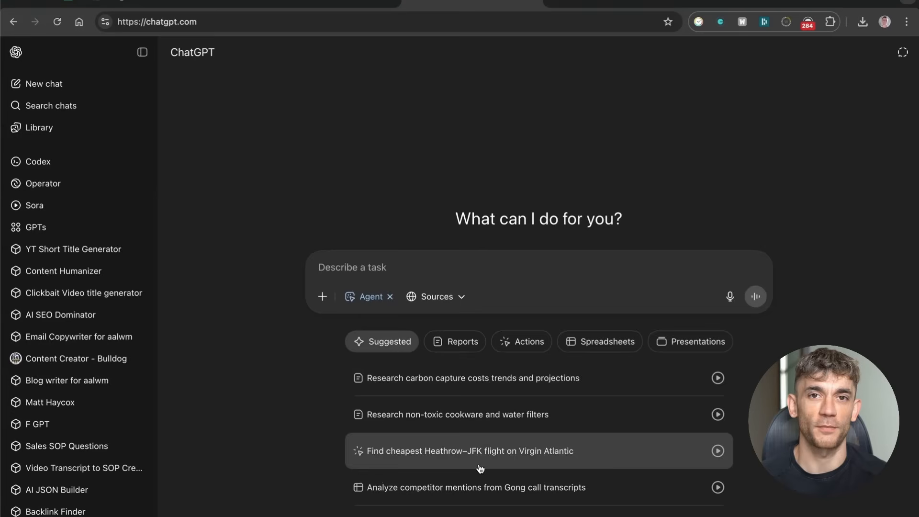
mouse_move(479, 468)
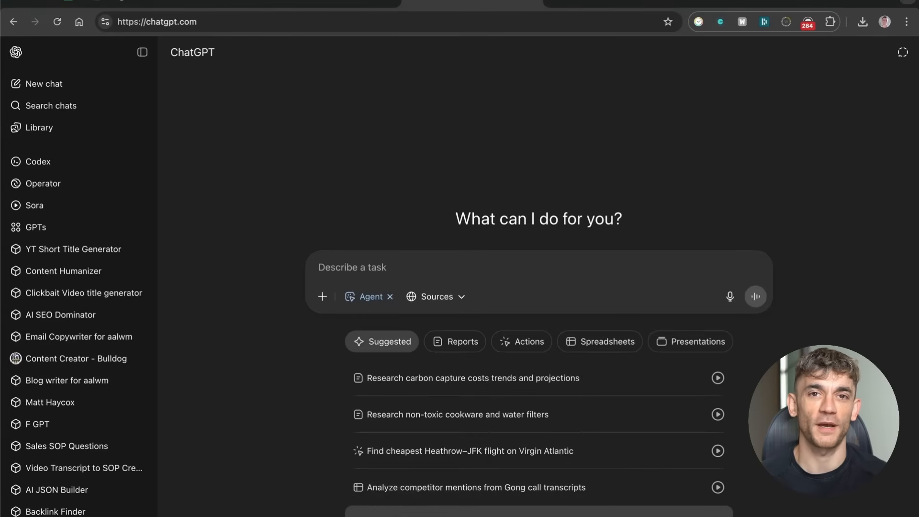
mouse_move(462, 487)
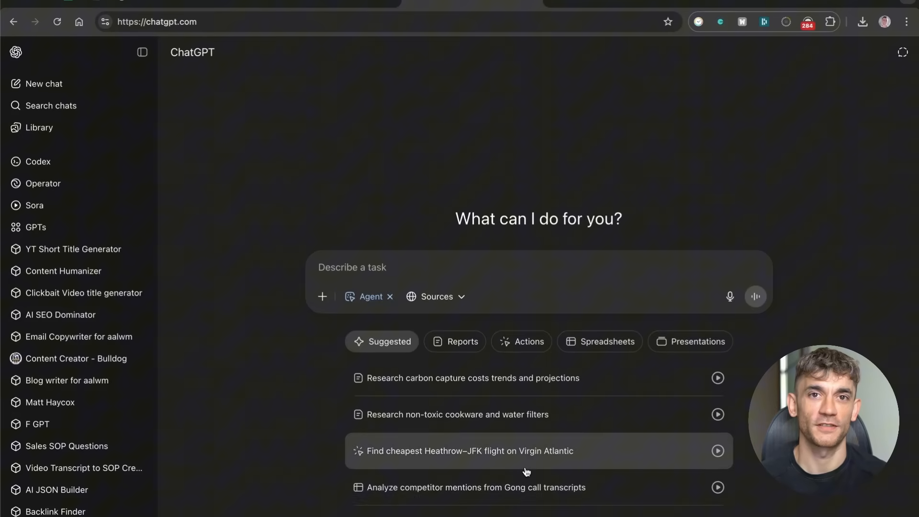
mouse_move(526, 414)
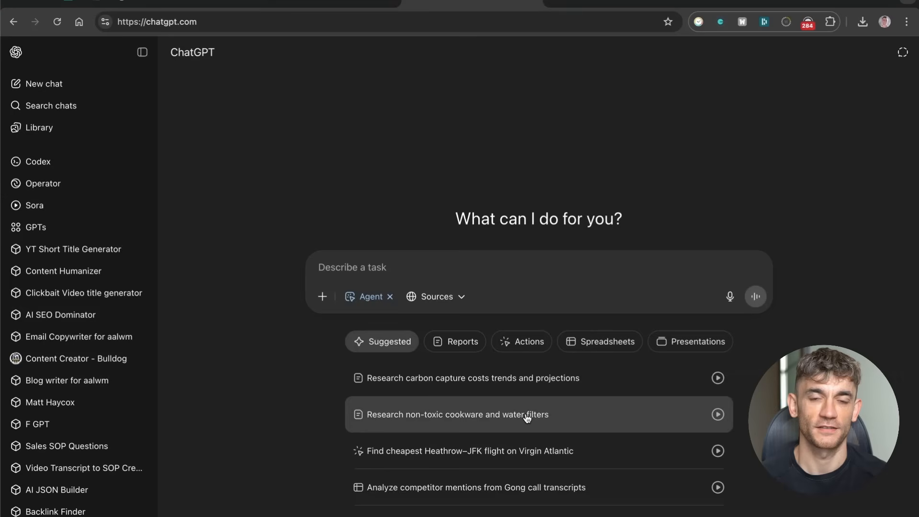
mouse_move(557, 393)
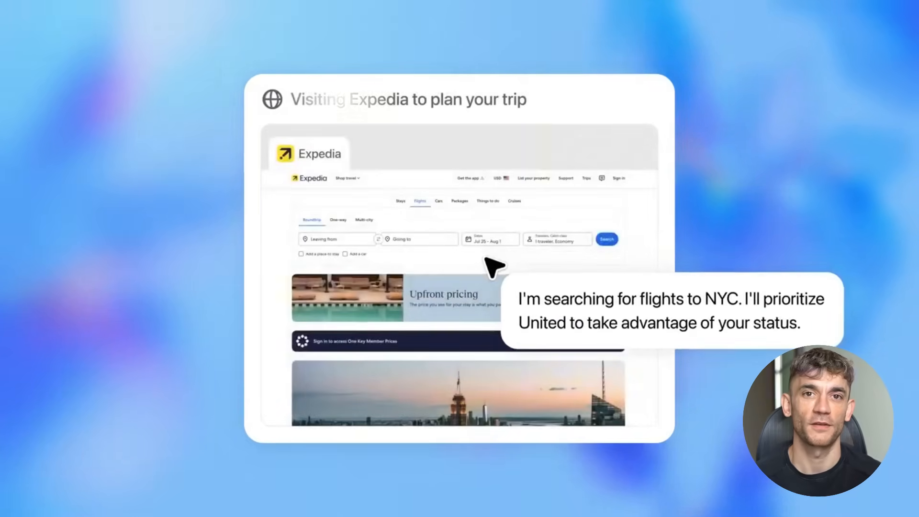
Play the Expedia trip-planning and presentation promo clips, then return to the ChatGPT home page
click(606, 240)
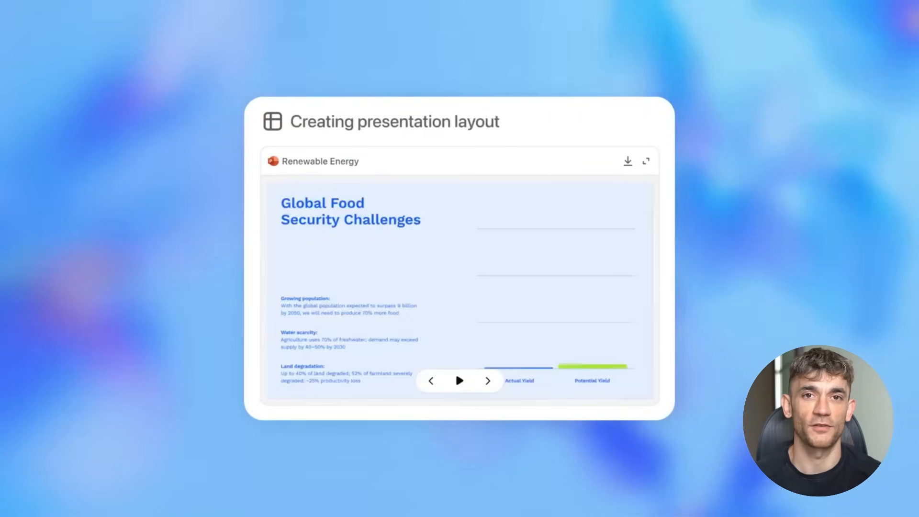
click(487, 380)
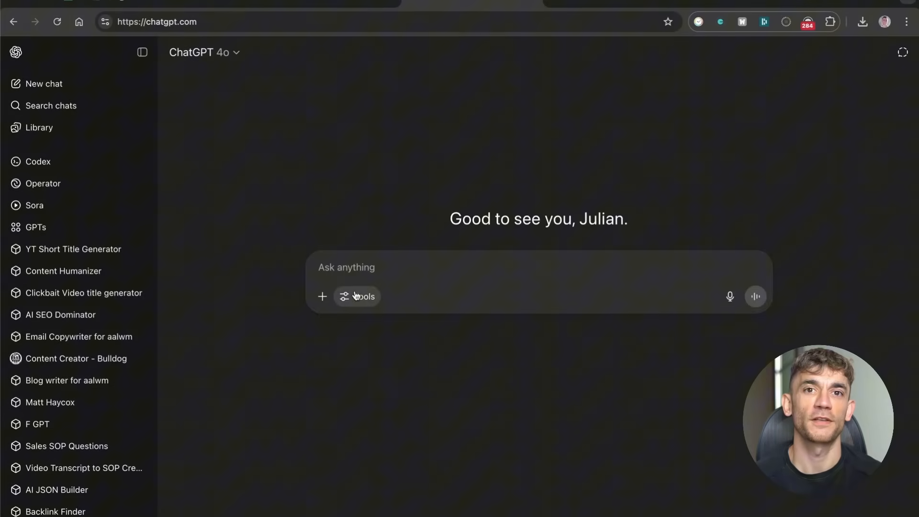
Switch the new chat into Agent mode so the suggested research, action and spreadsheet tasks appear
click(357, 296)
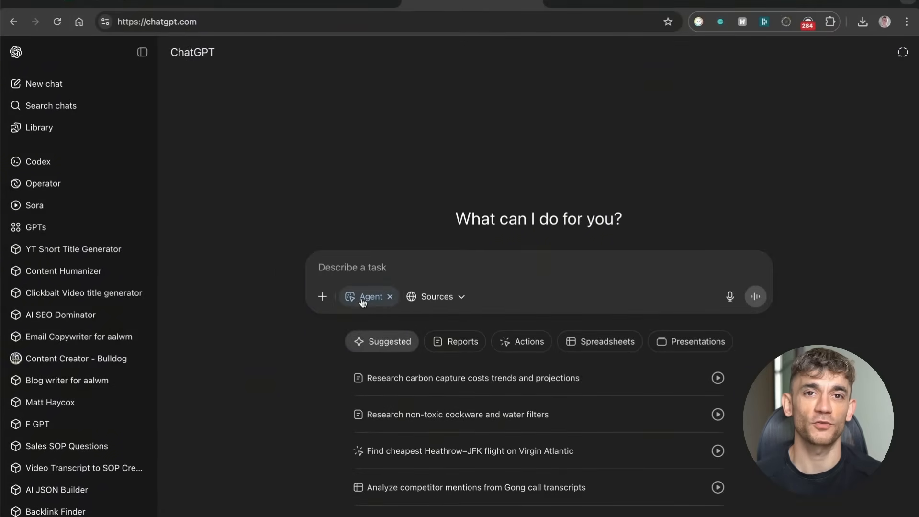
mouse_move(425, 394)
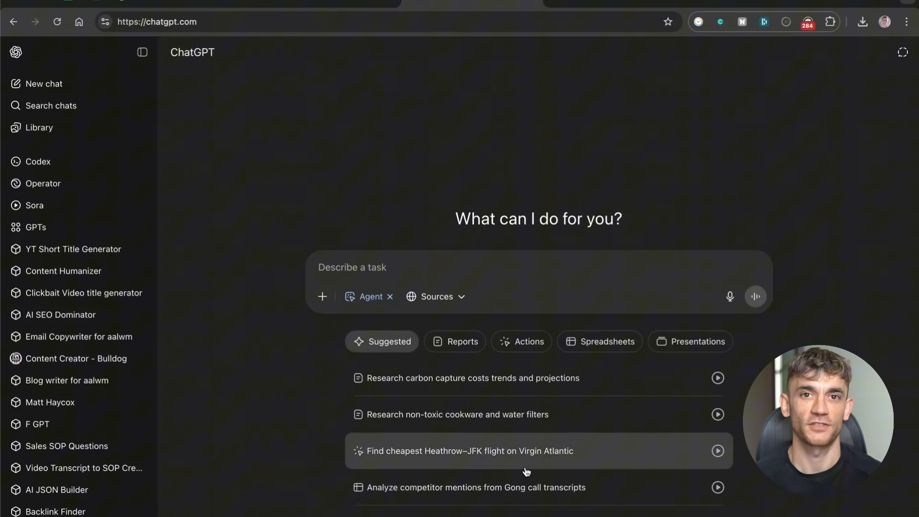
mouse_move(525, 414)
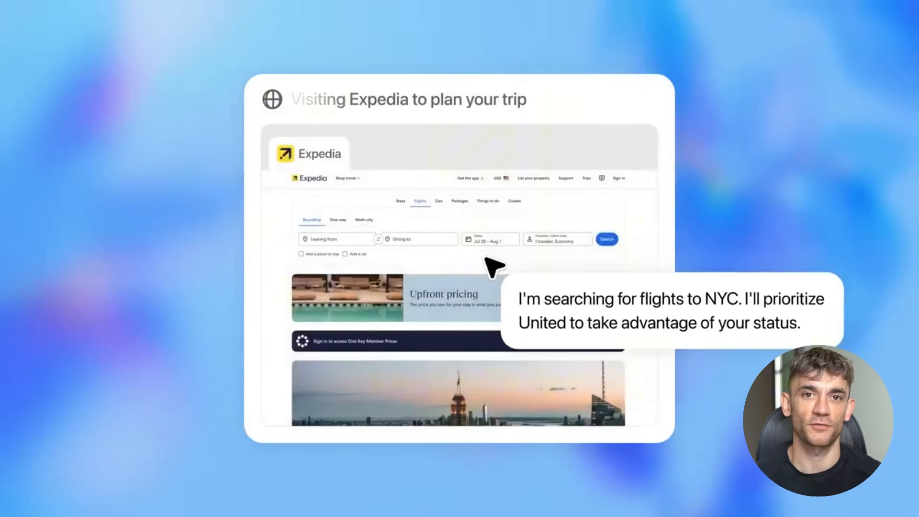
click(606, 239)
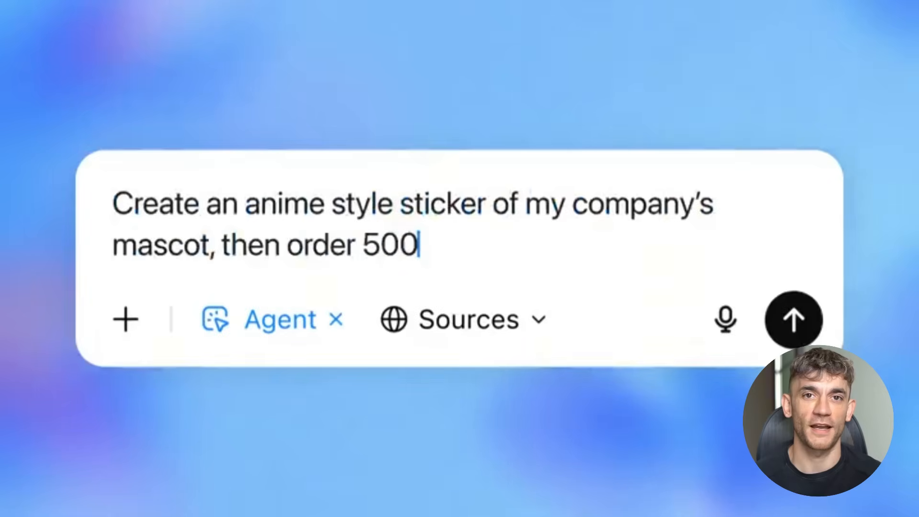
text(stickers and send them to 4187 Starfall Avenue.)
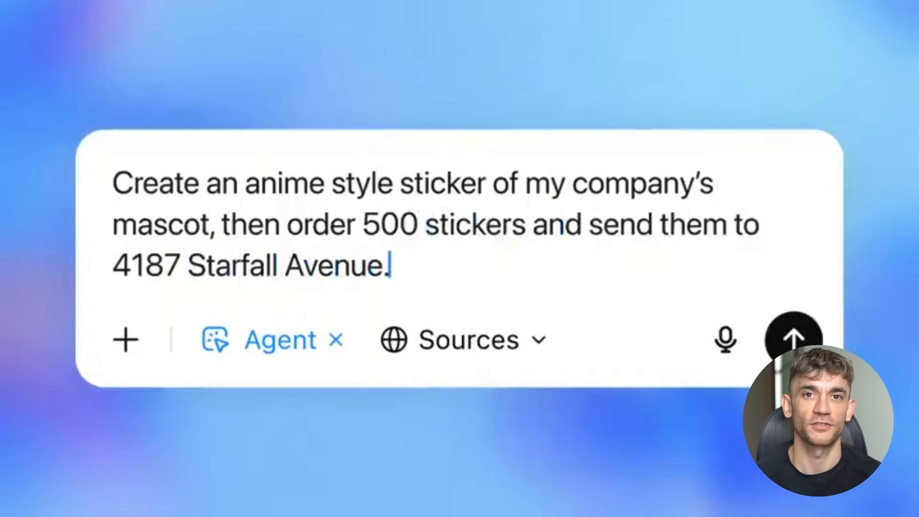
click(791, 339)
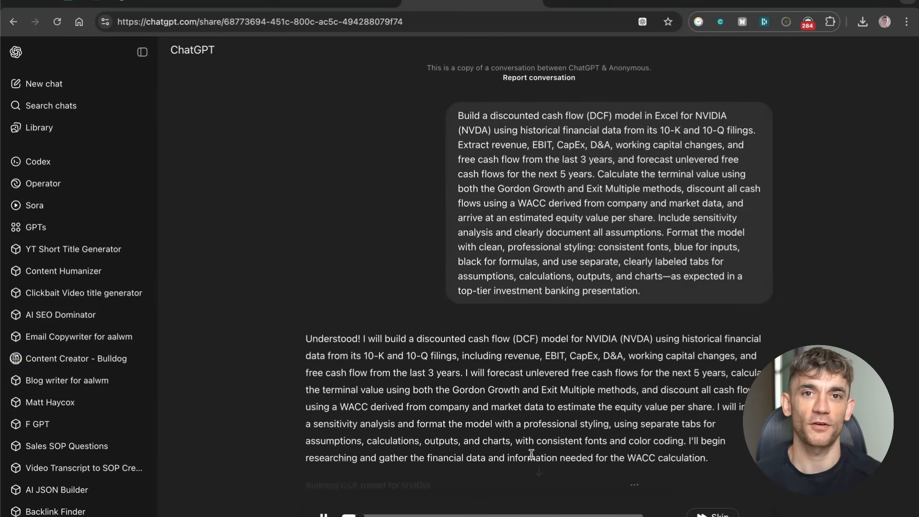
scroll(down, 3)
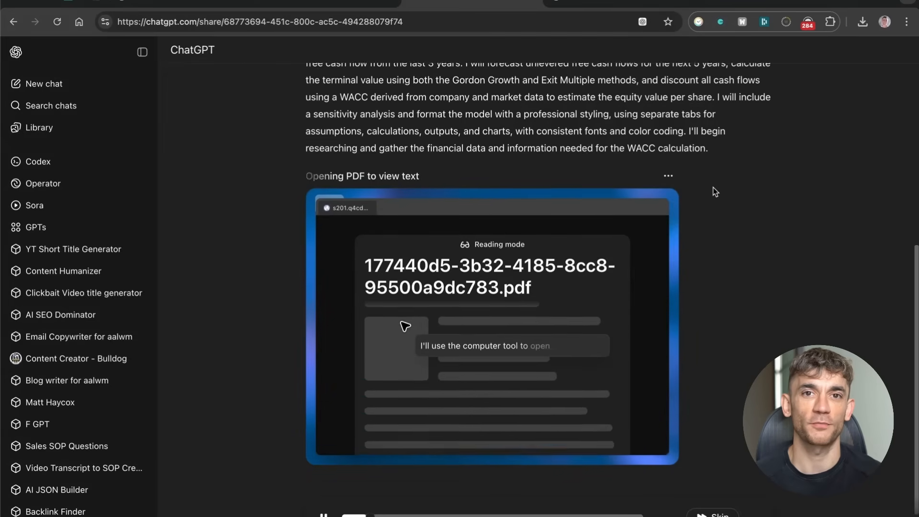
scroll(up, 3)
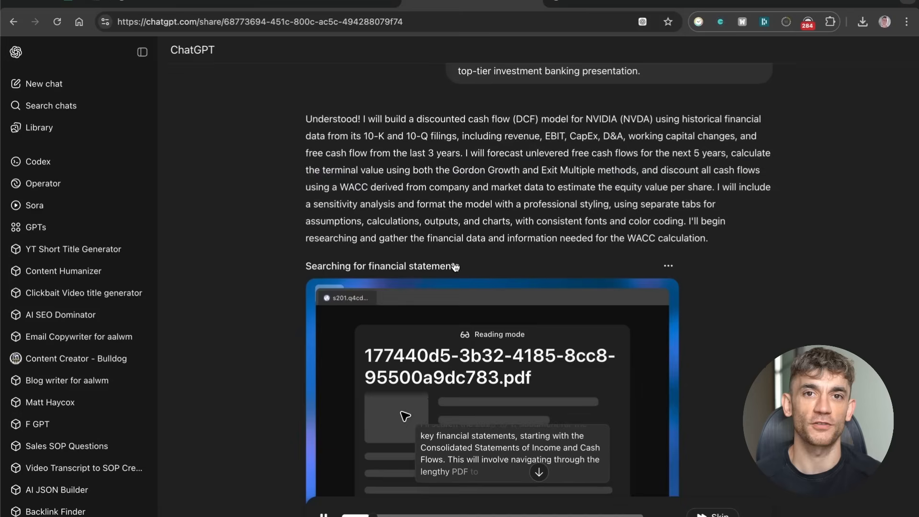
scroll(down, 3)
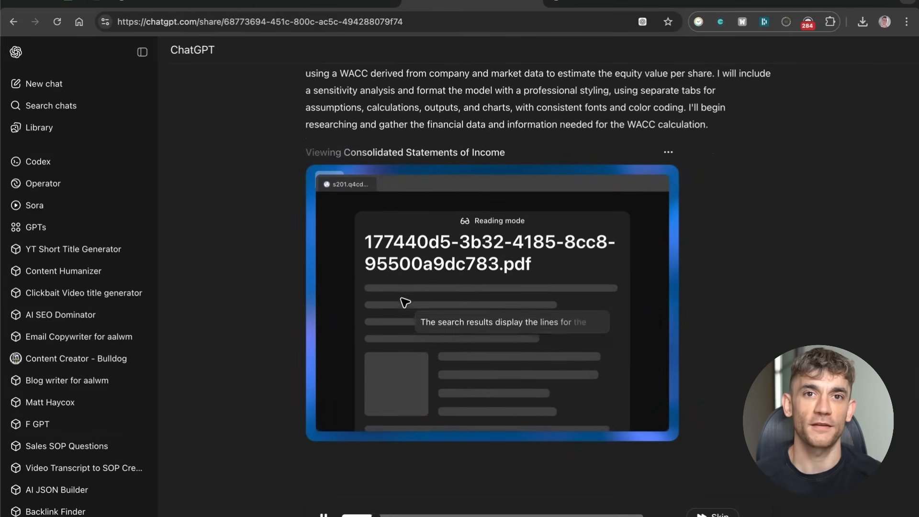
scroll(up, 3)
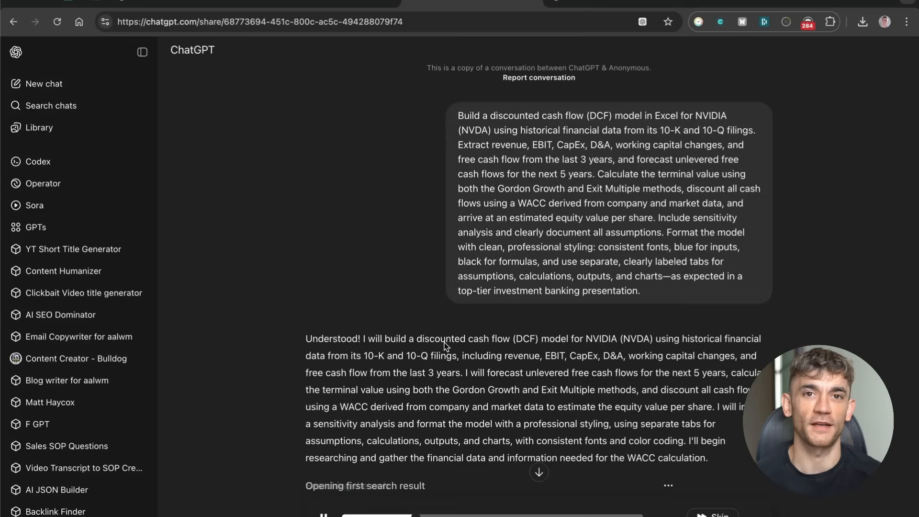
scroll(down, 3)
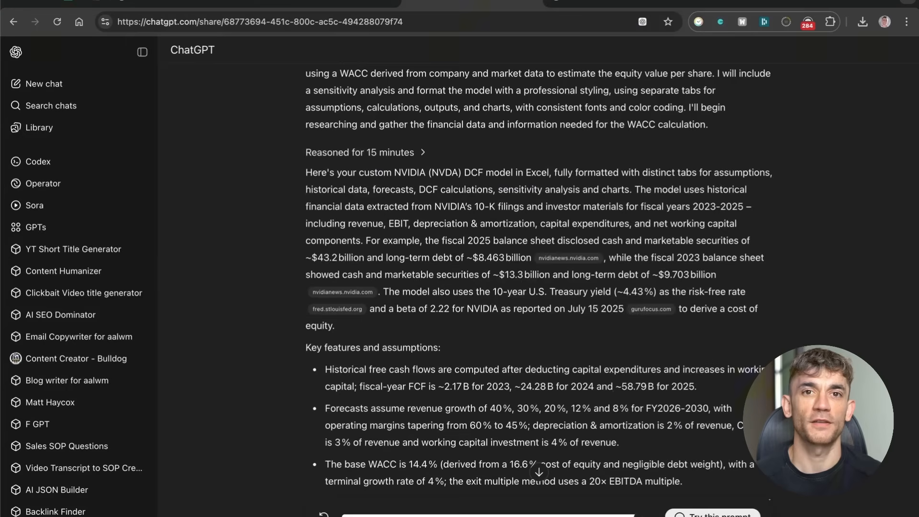
scroll(down, 3)
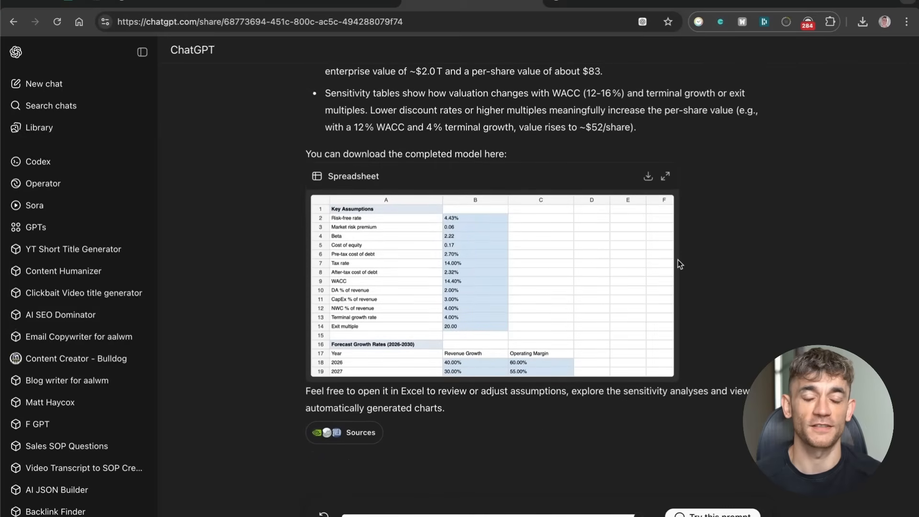
mouse_move(688, 431)
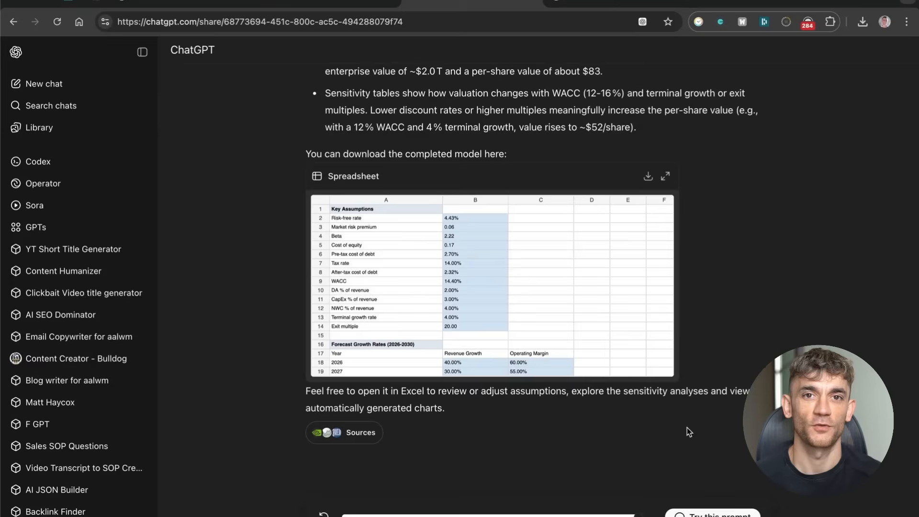
scroll(up, 3)
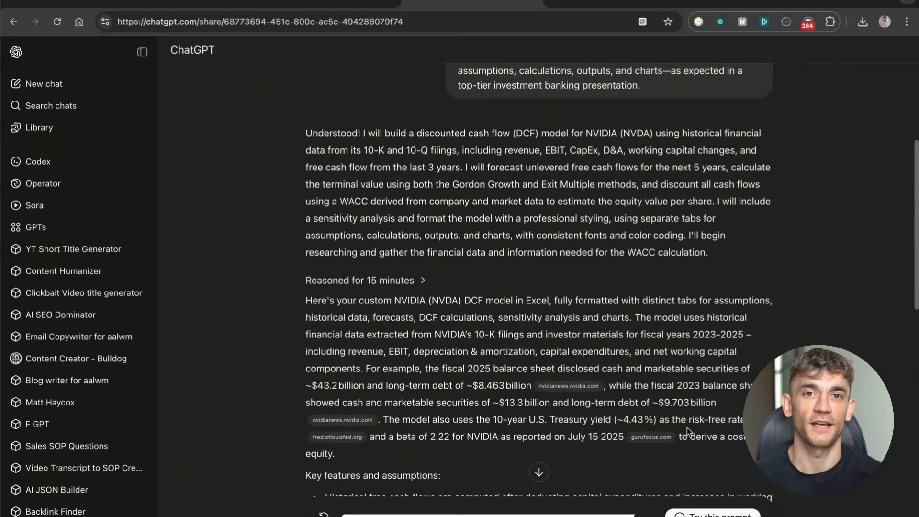
scroll(down, 3)
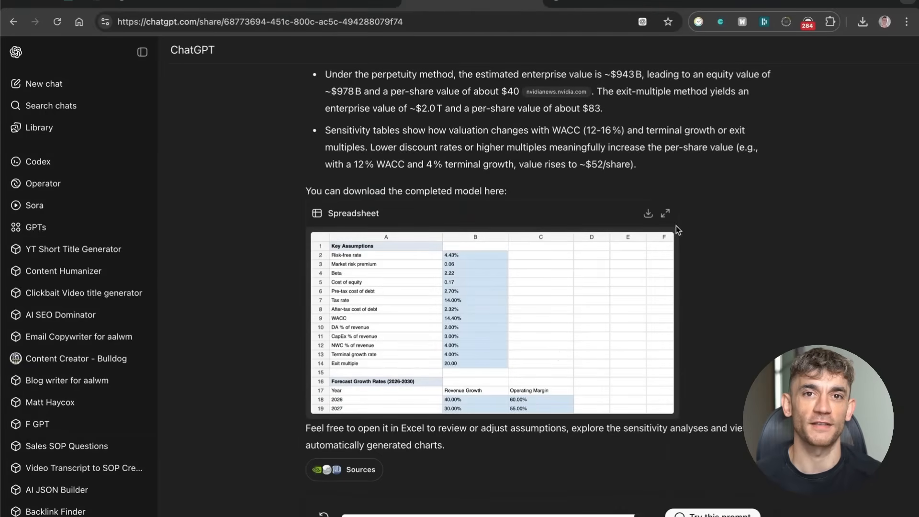
Preview the DCF spreadsheet, inspect cells C11 and E10, then close it to the Infosys ethics chat
click(664, 212)
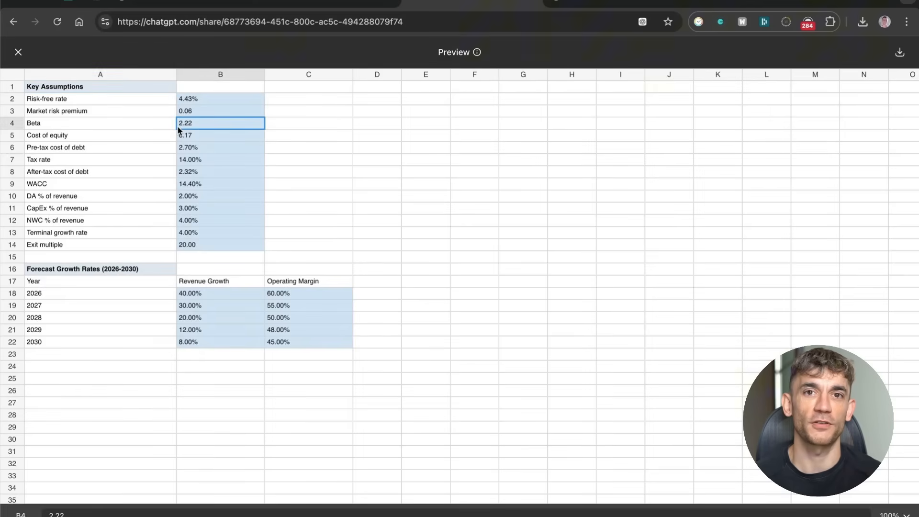
click(308, 208)
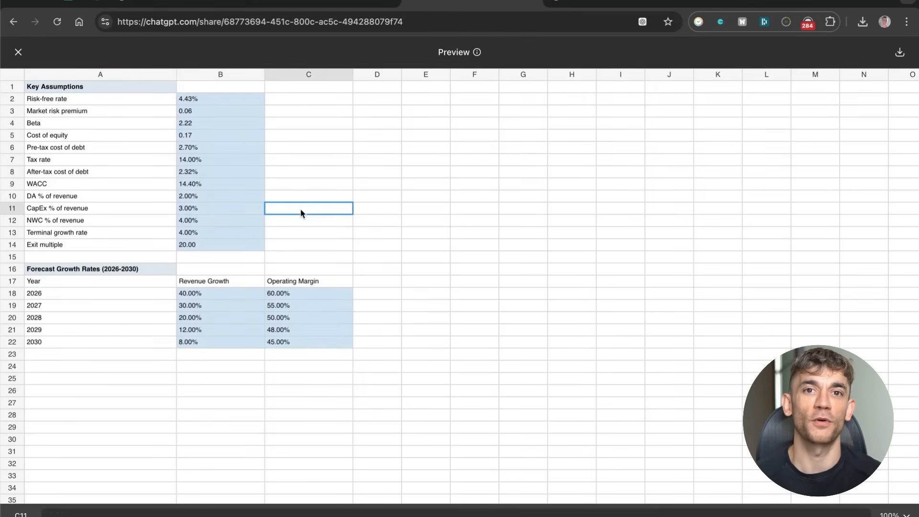
click(425, 195)
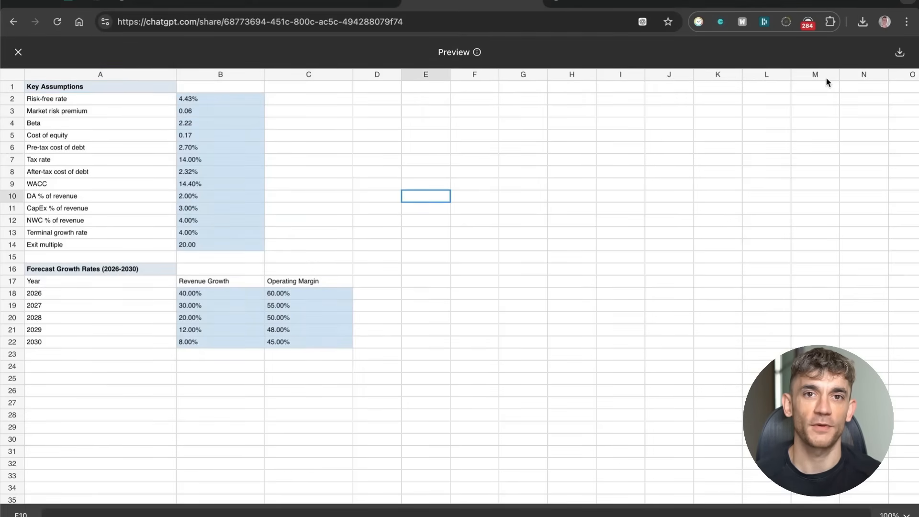
click(19, 52)
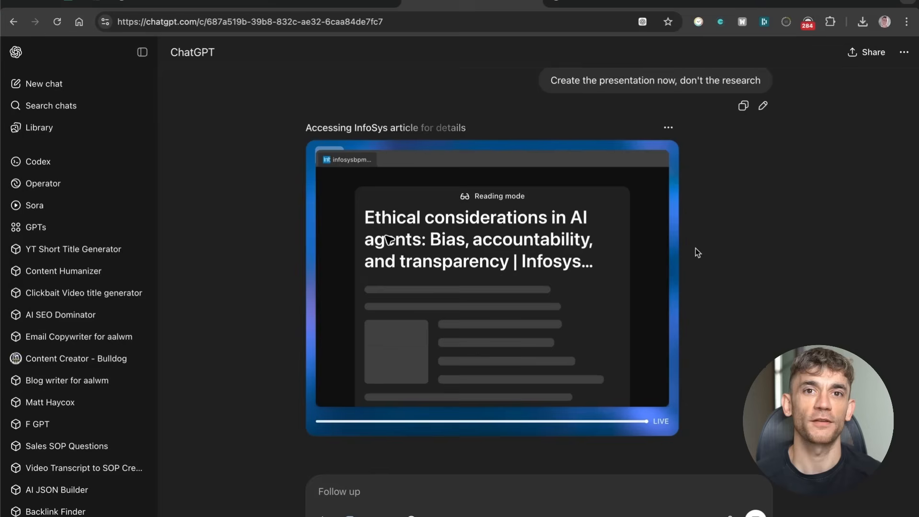
Scroll to the TechCrunch ChatGPT Plus section with its $20-per-month price highlighted
scroll(down, 3)
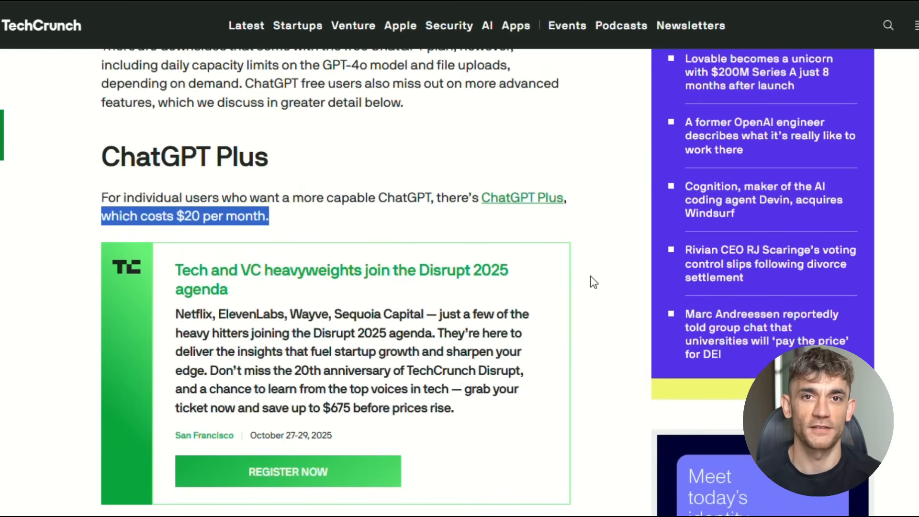
Read past the ChatGPT Plus and Pro plans, then switch to OpenAI's Operator Safety and privacy page
scroll(down, 3)
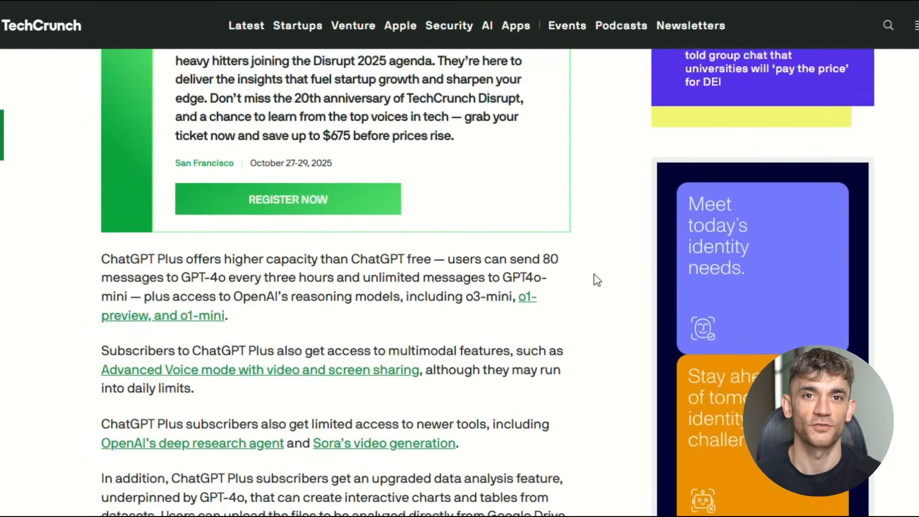
scroll(down, 3)
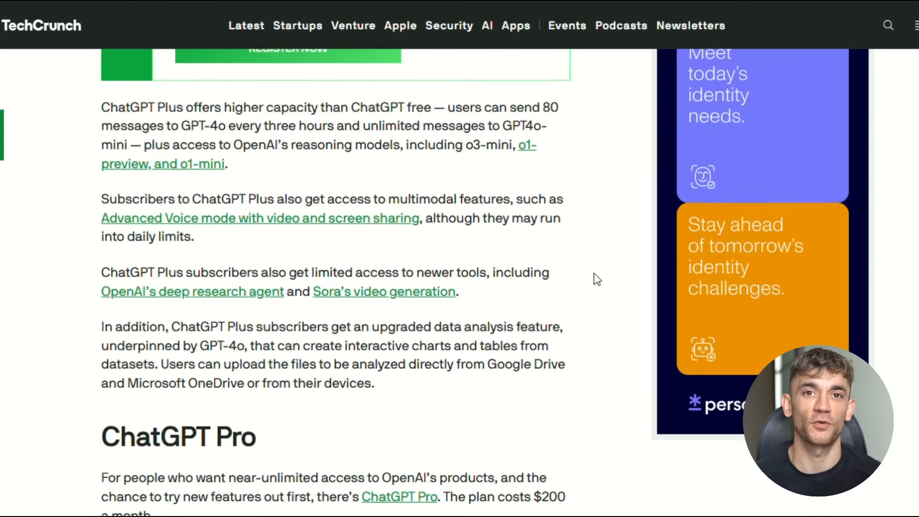
scroll(down, 3)
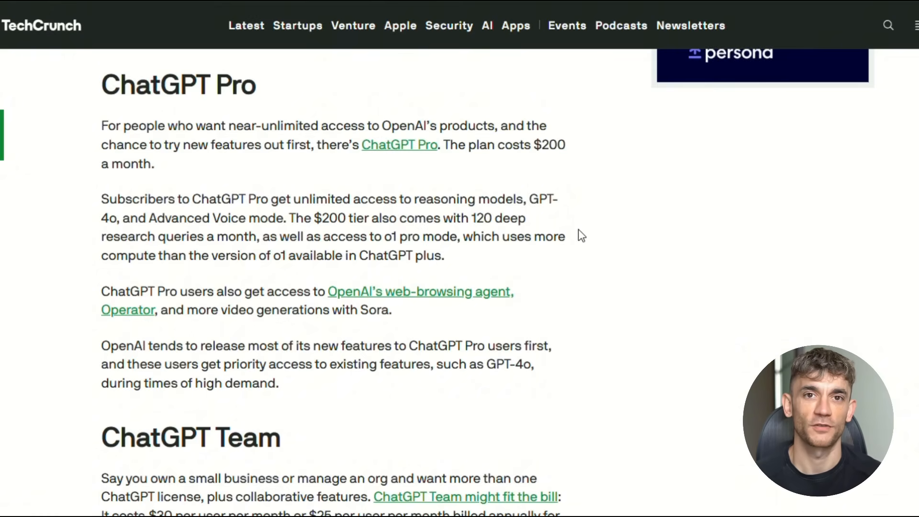
click(127, 309)
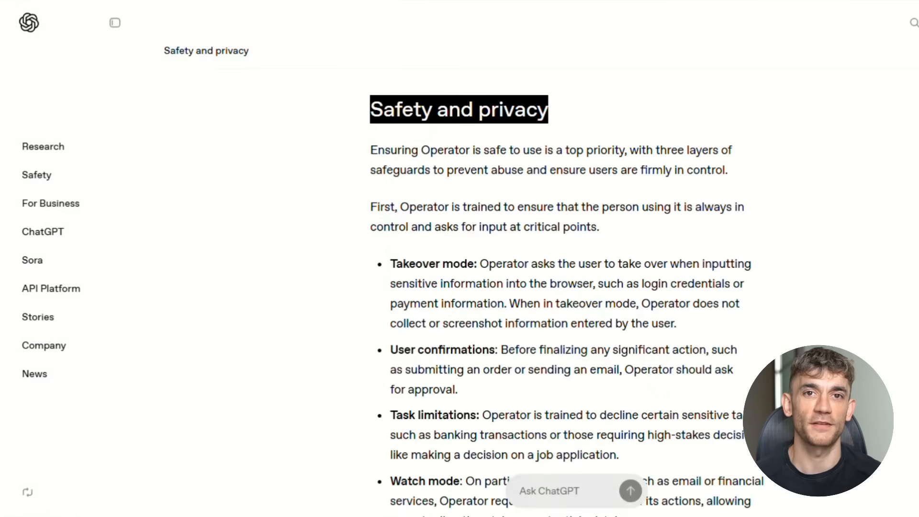
Highlight 'Watch mode' and read the Operator Safety and privacy section to its closing paragraph
scroll(down, 3)
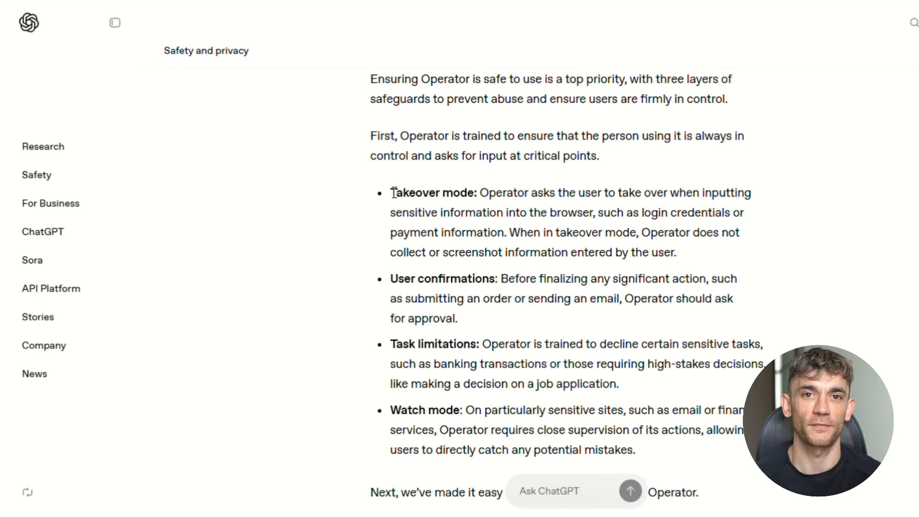
double_click(422, 278)
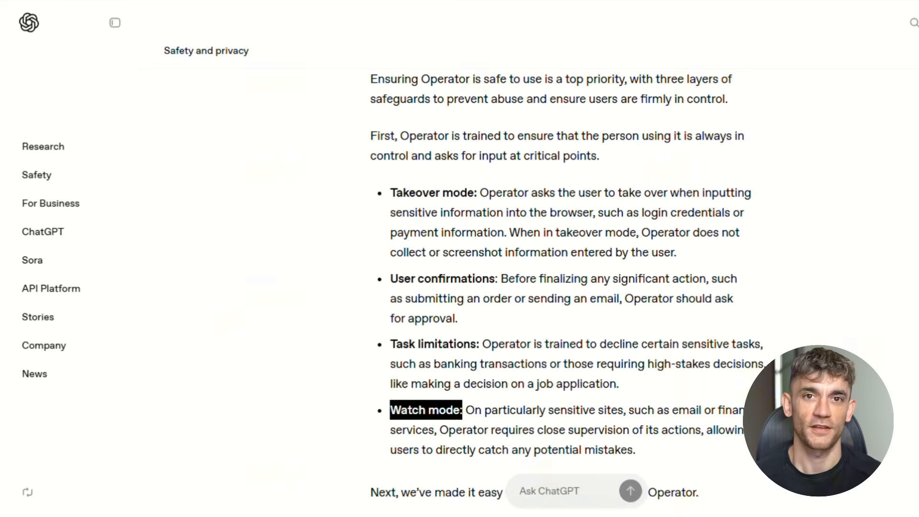
scroll(down, 3)
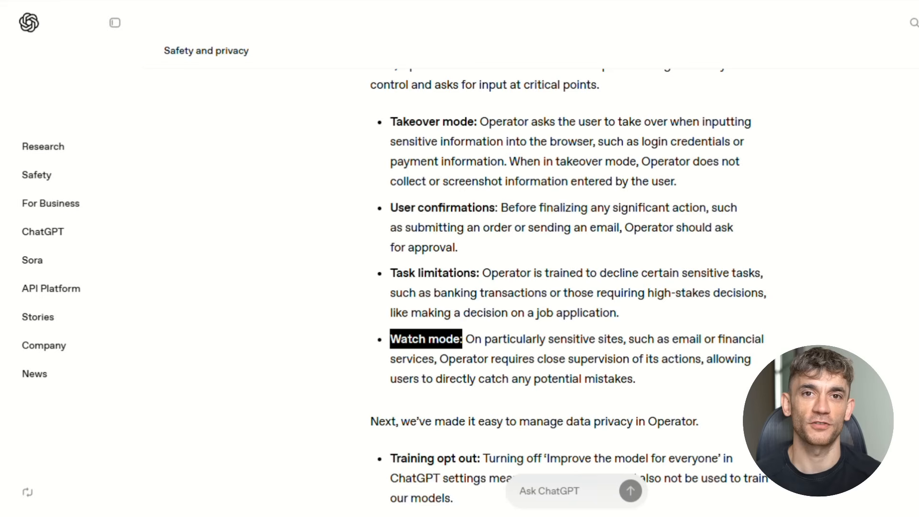
scroll(down, 3)
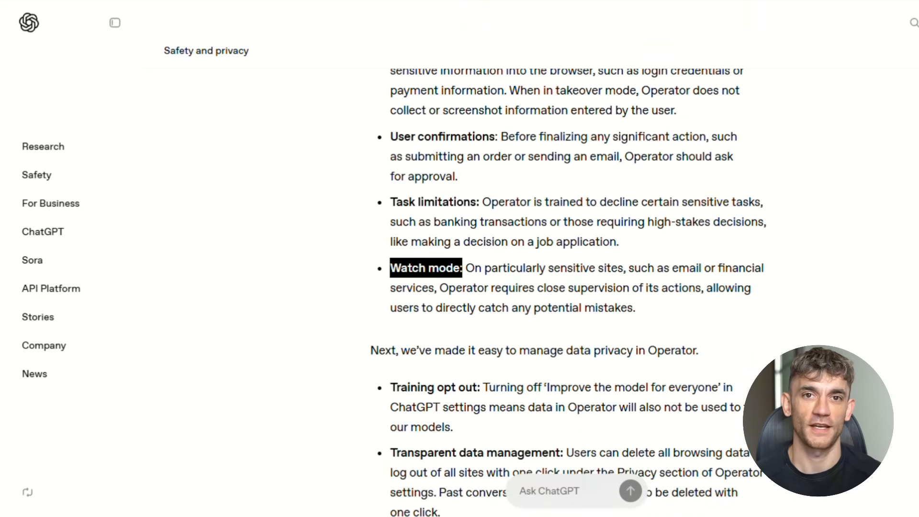
scroll(down, 3)
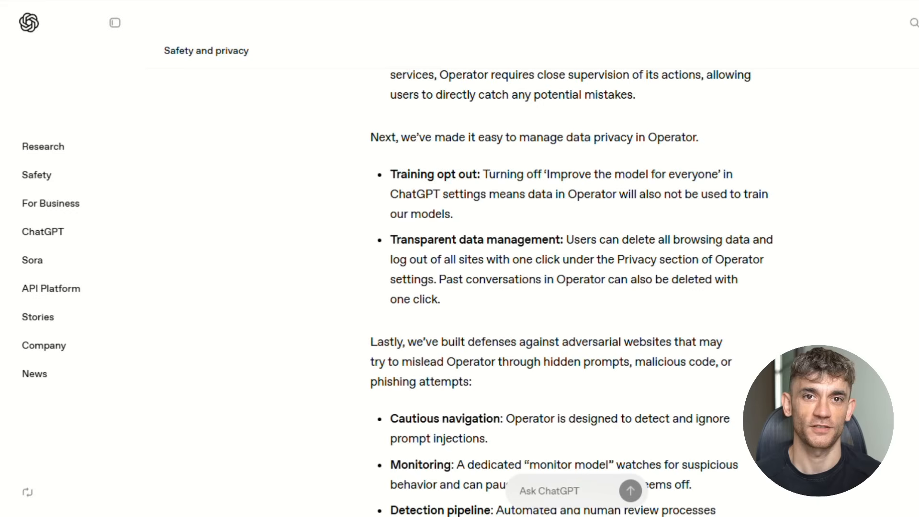
scroll(down, 3)
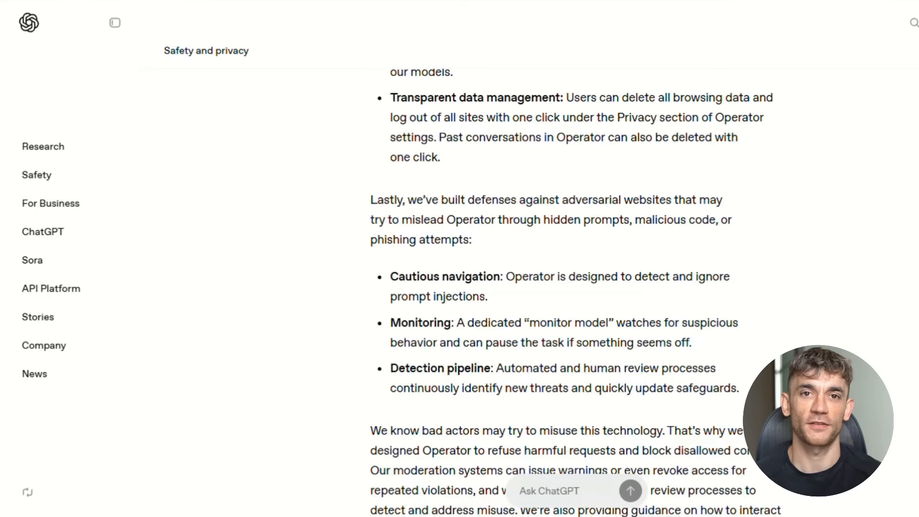
scroll(down, 3)
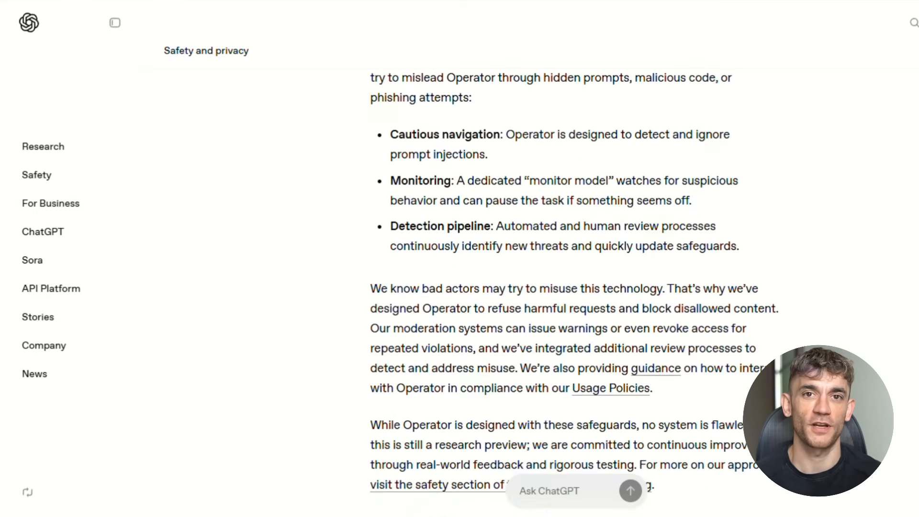
scroll(down, 3)
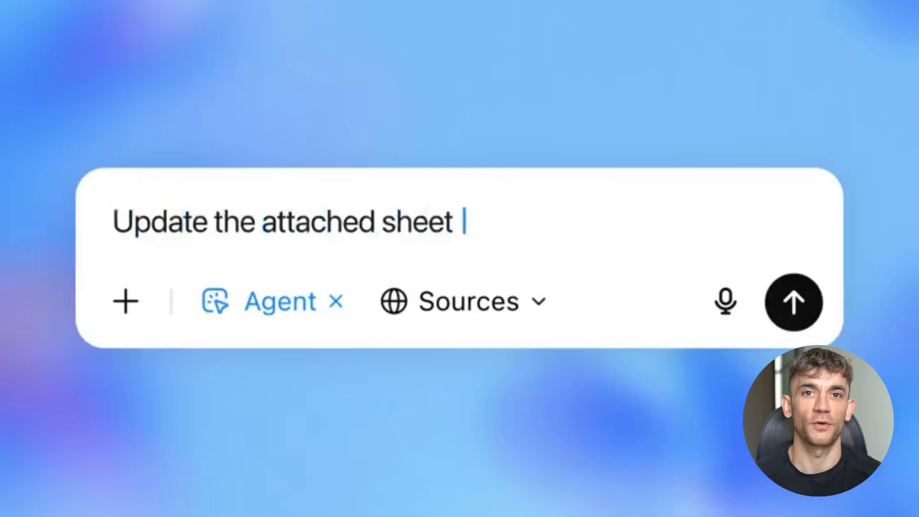
Send the agent task to update the sheet with ACME Corp's 2024 earnings, one tab per quarter, same formatting
text(with 2024 earnings report numbers for ACME Corp,)
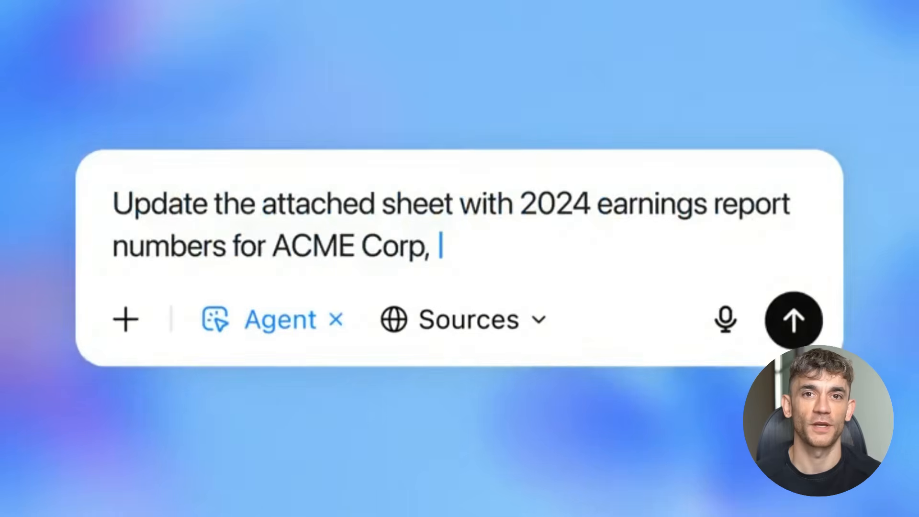
text(separating each quarter into its own tab)
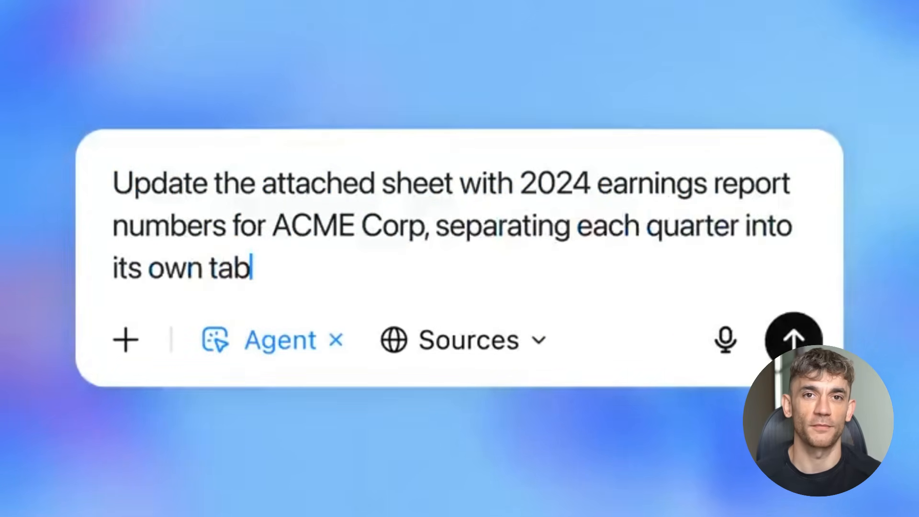
text(and using the same formatting.)
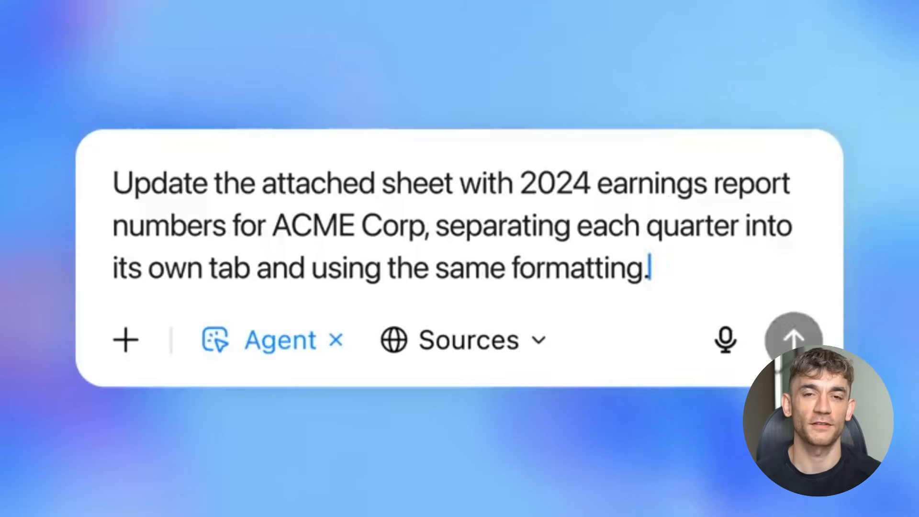
click(793, 339)
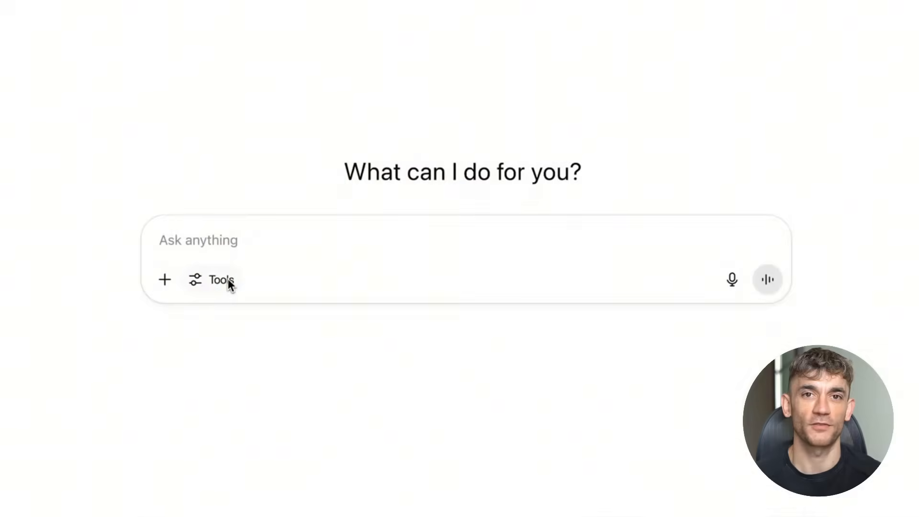
Turn on Agent mode and begin the request 'Hey! could you help me research options for office openings in'
click(221, 279)
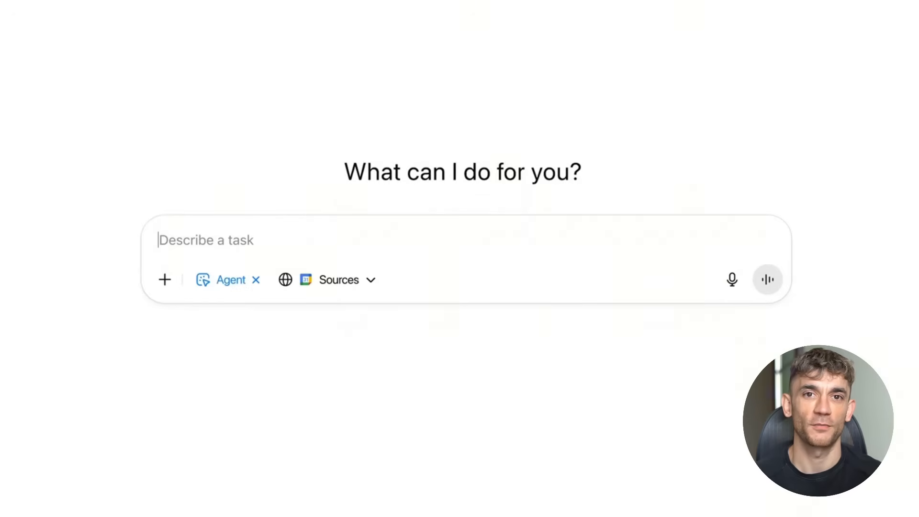
text(Hey! could you help me research options for office openings in)
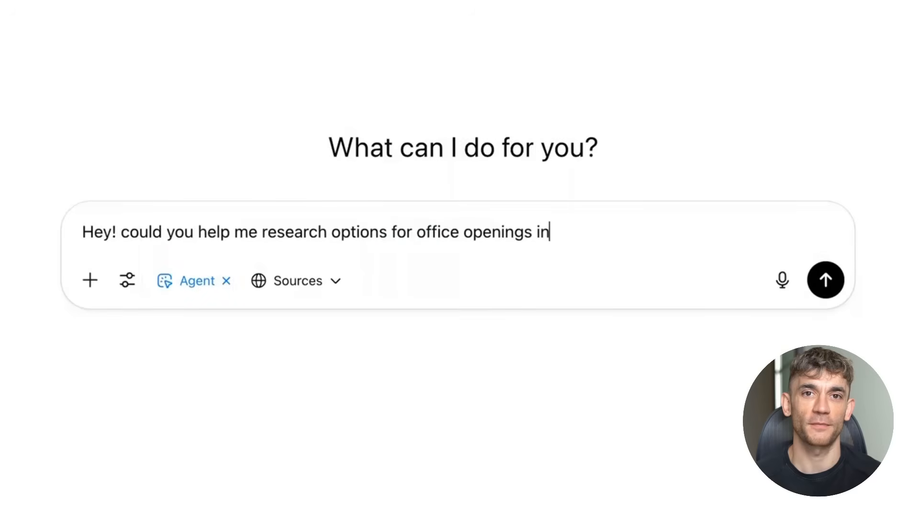